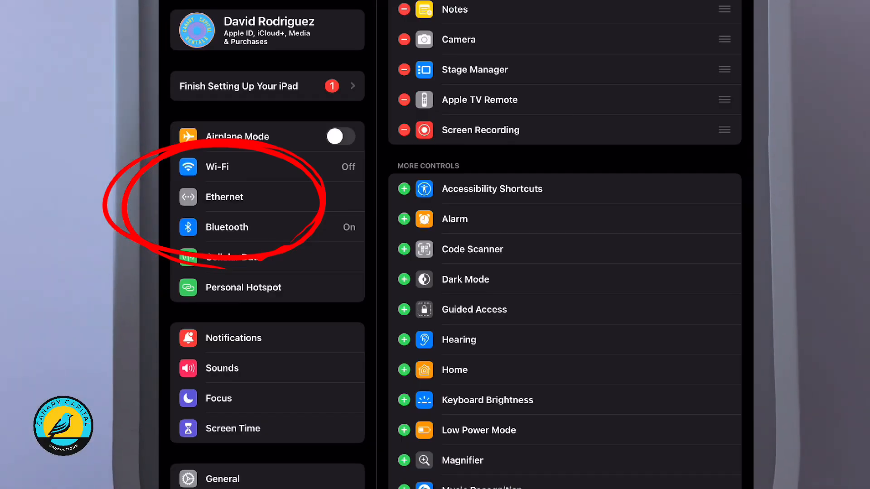
Open the Photos library after confirming Wi-Fi is off and Ethernet is listed
{"action": "left_click", "coordinate": [222, 479]}
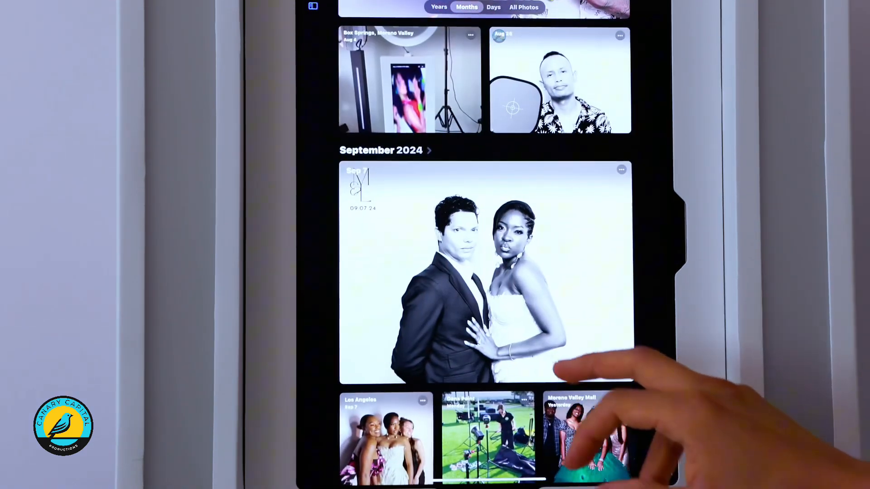
Show the September 7 black-and-white photo booth shots in Days view and scroll through them
{"action": "left_click", "coordinate": [492, 7]}
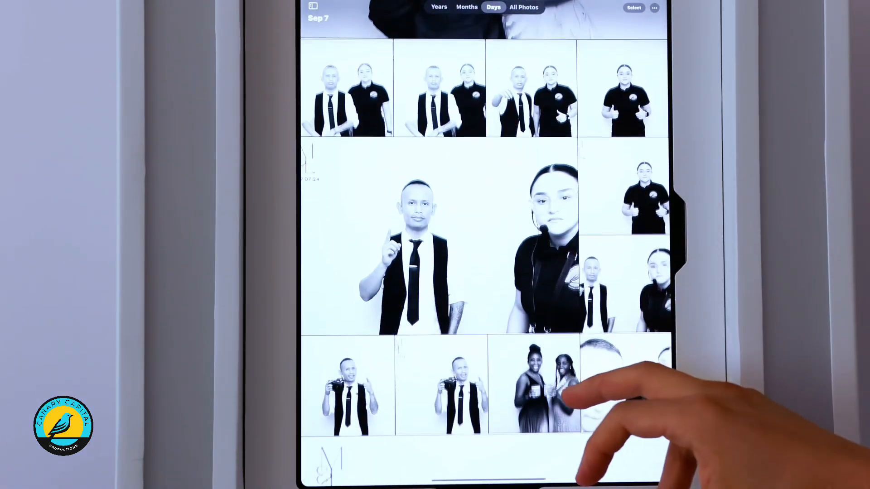
{"action": "scroll", "scroll_direction": "down", "scroll_amount": 3}
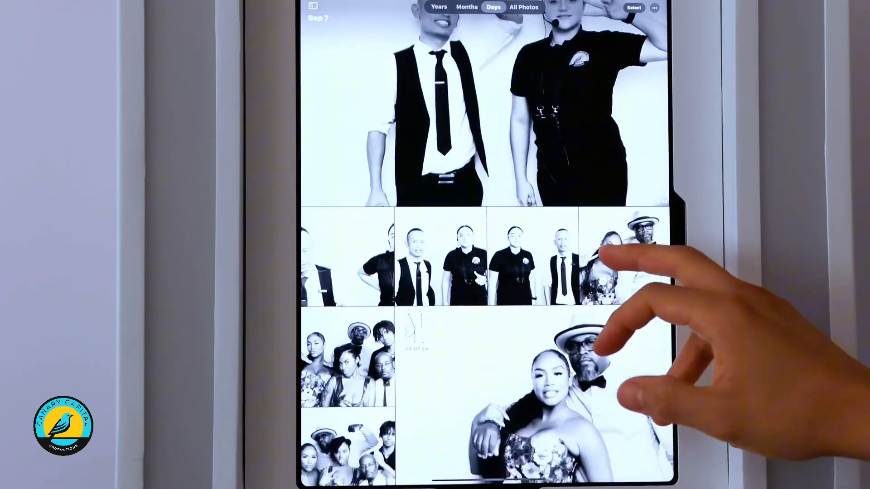